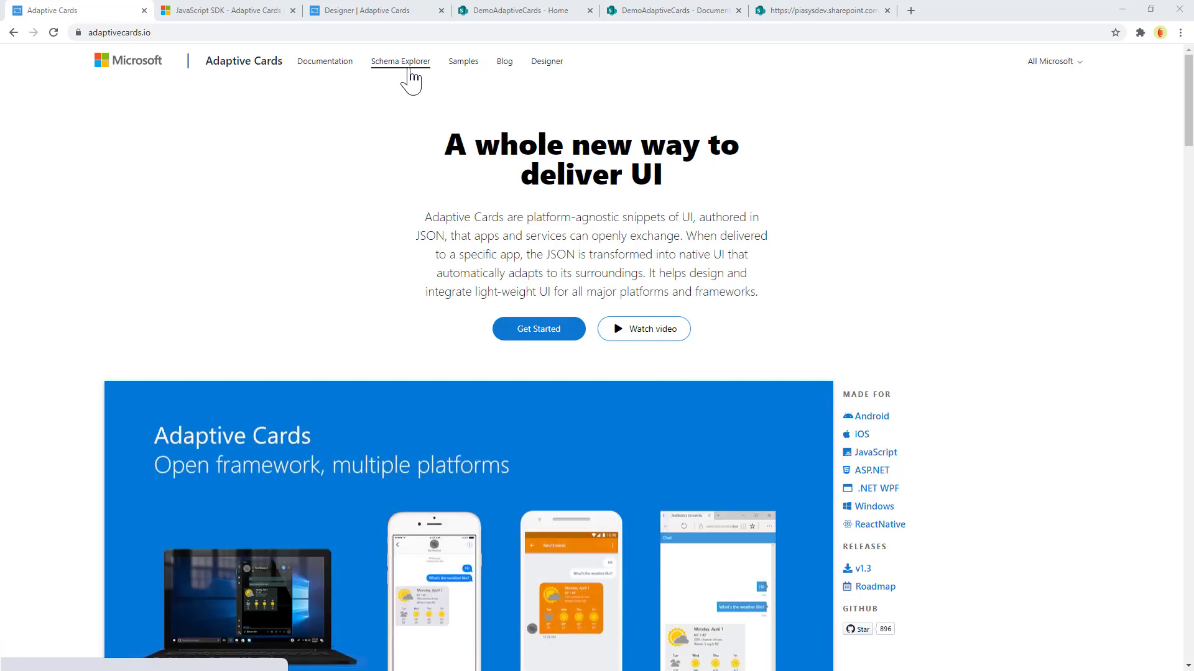
pyautogui.moveTo(503, 67)
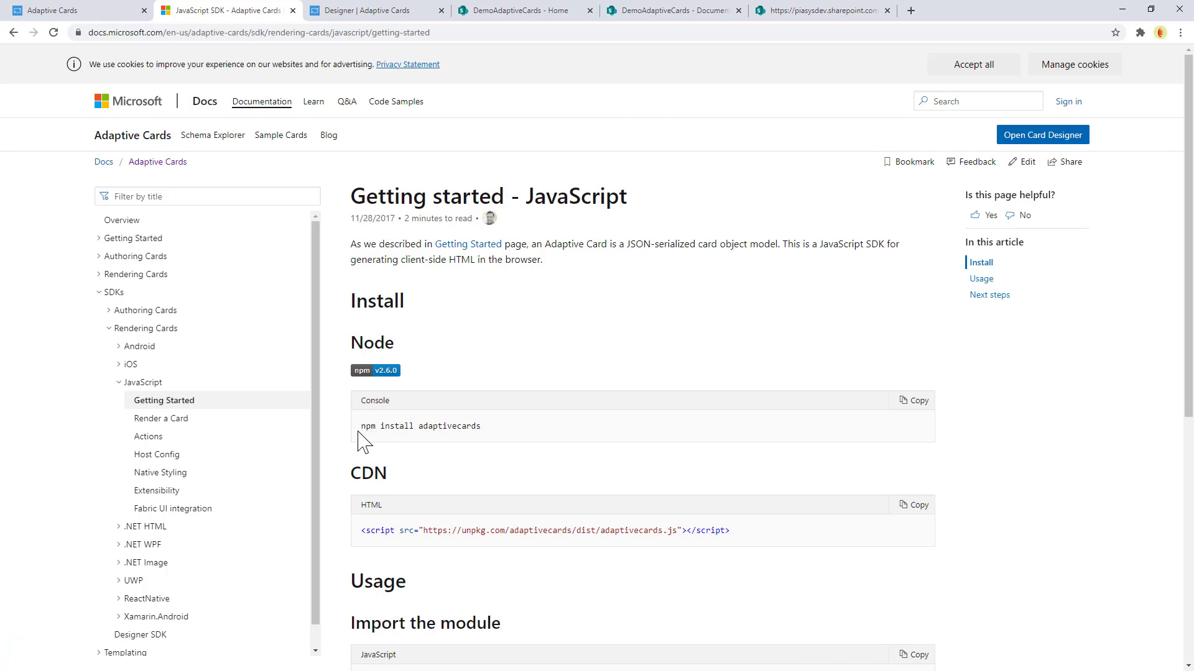
pyautogui.moveTo(344, 103)
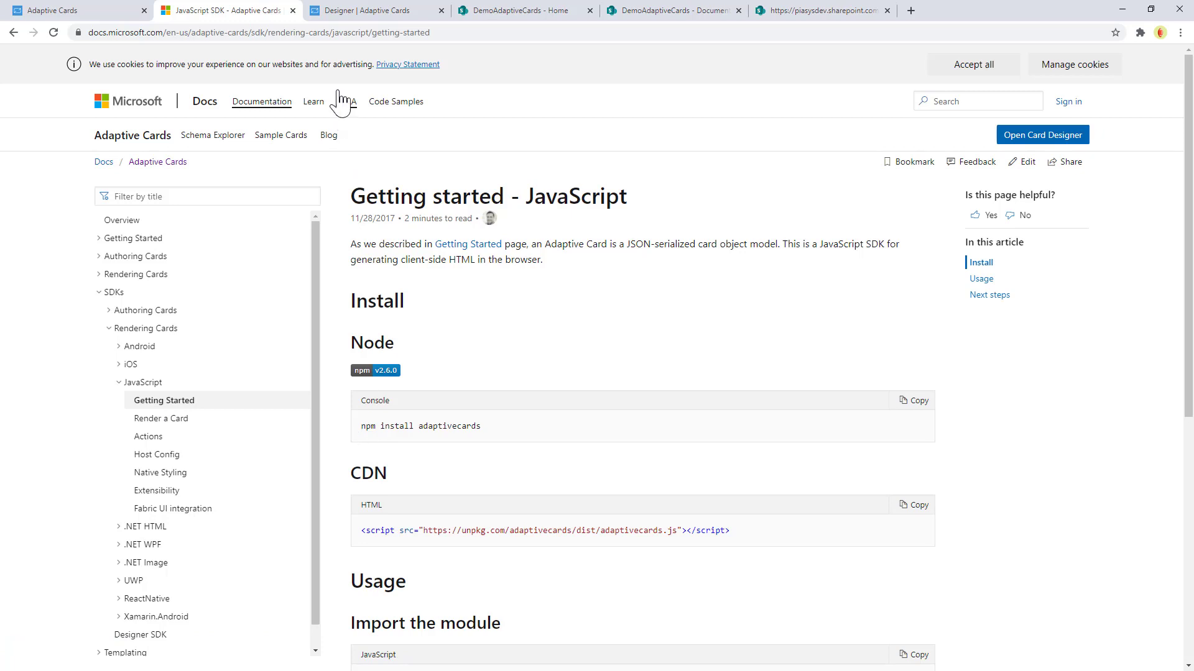
# - View the Publish Adaptive Card Schema sample in Preview mode with sample data, then return to design view
pyautogui.click(372, 10)
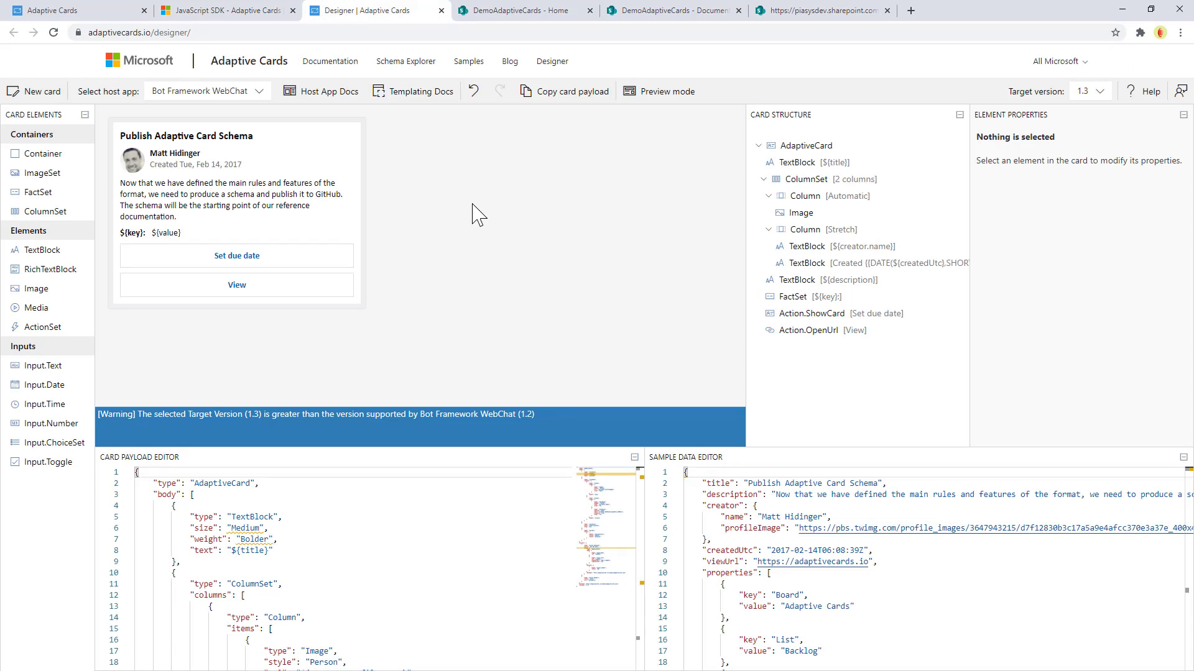
pyautogui.moveTo(179, 632)
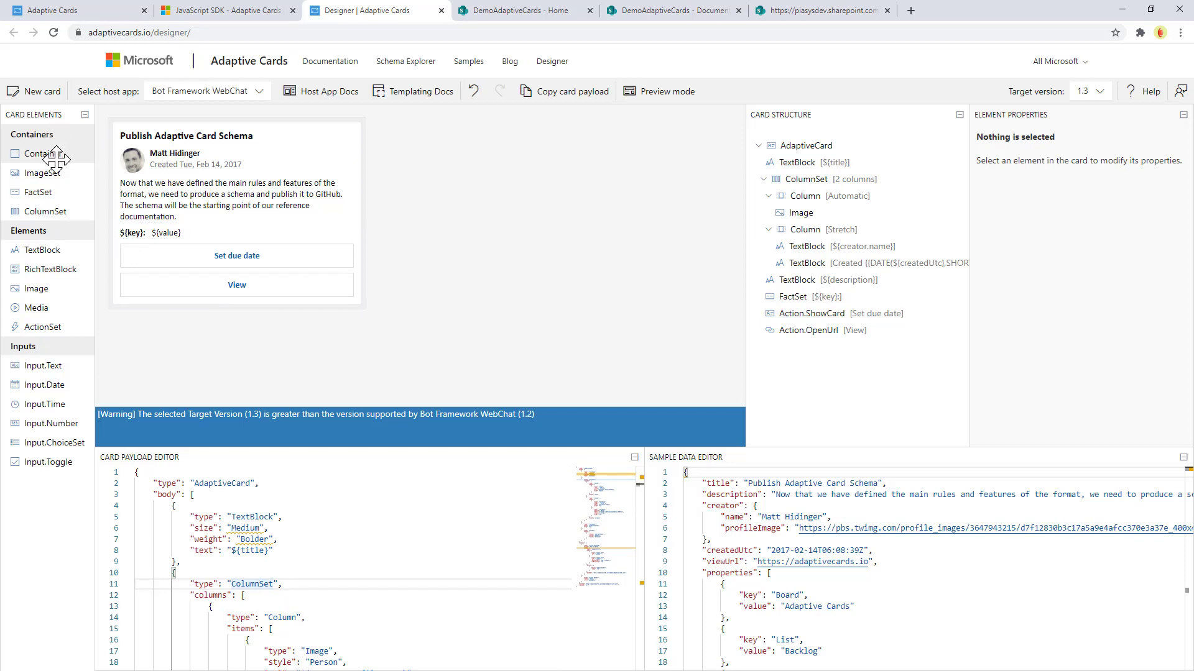
pyautogui.moveTo(58, 240)
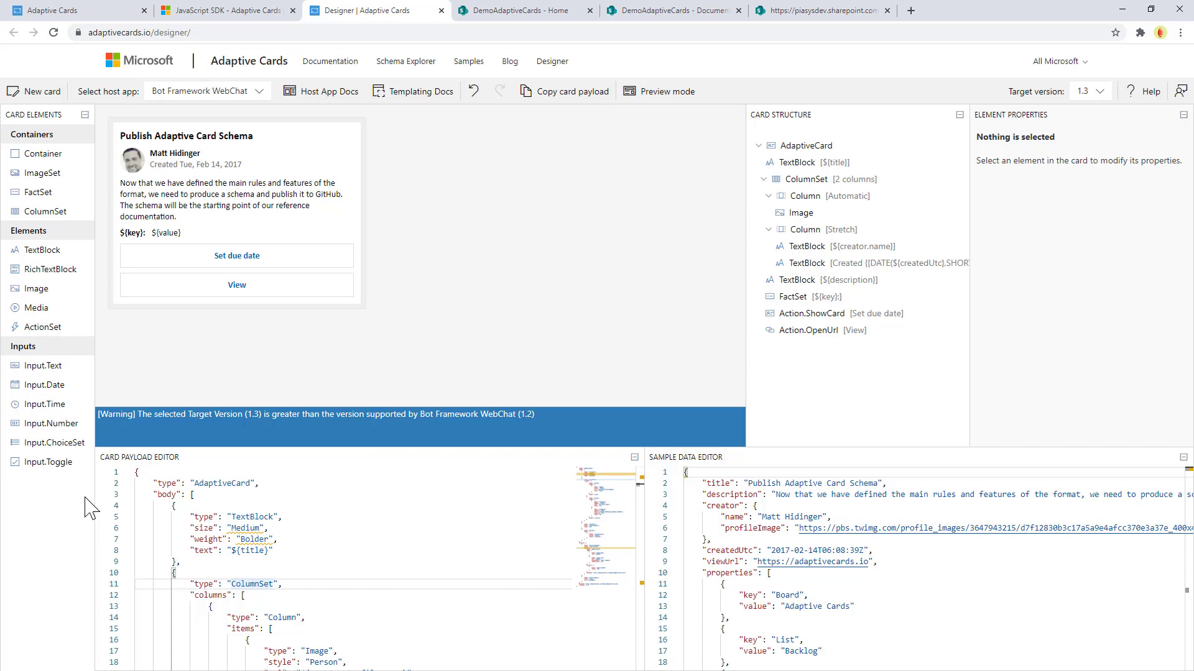
pyautogui.moveTo(294, 347)
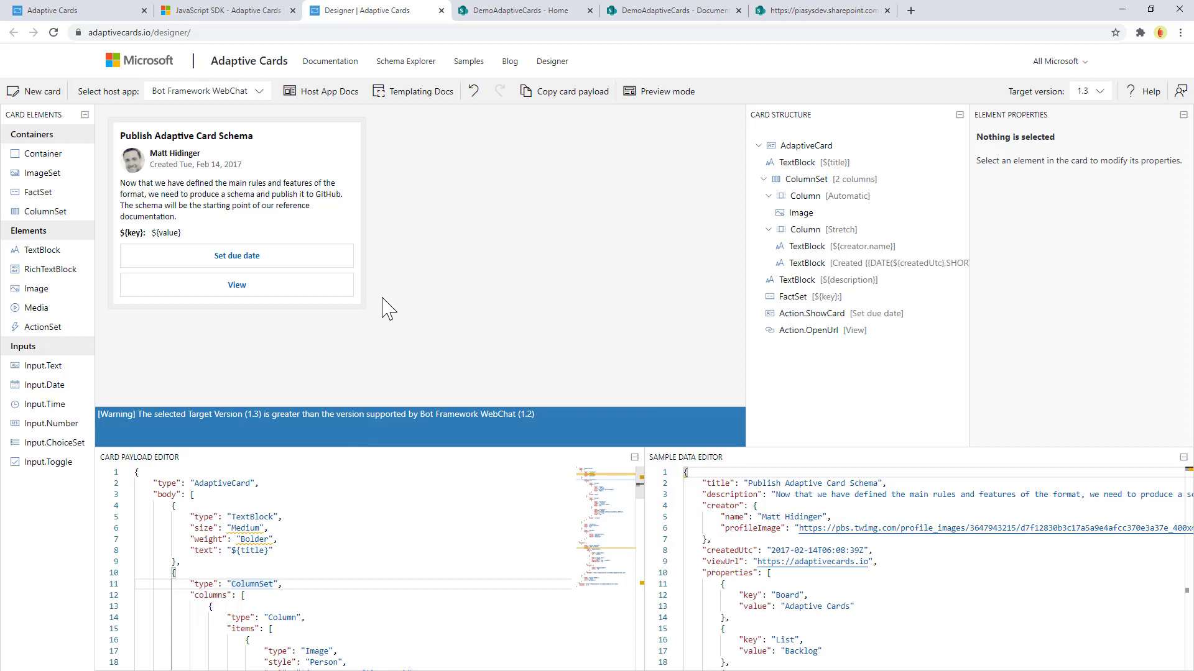
pyautogui.moveTo(656, 91)
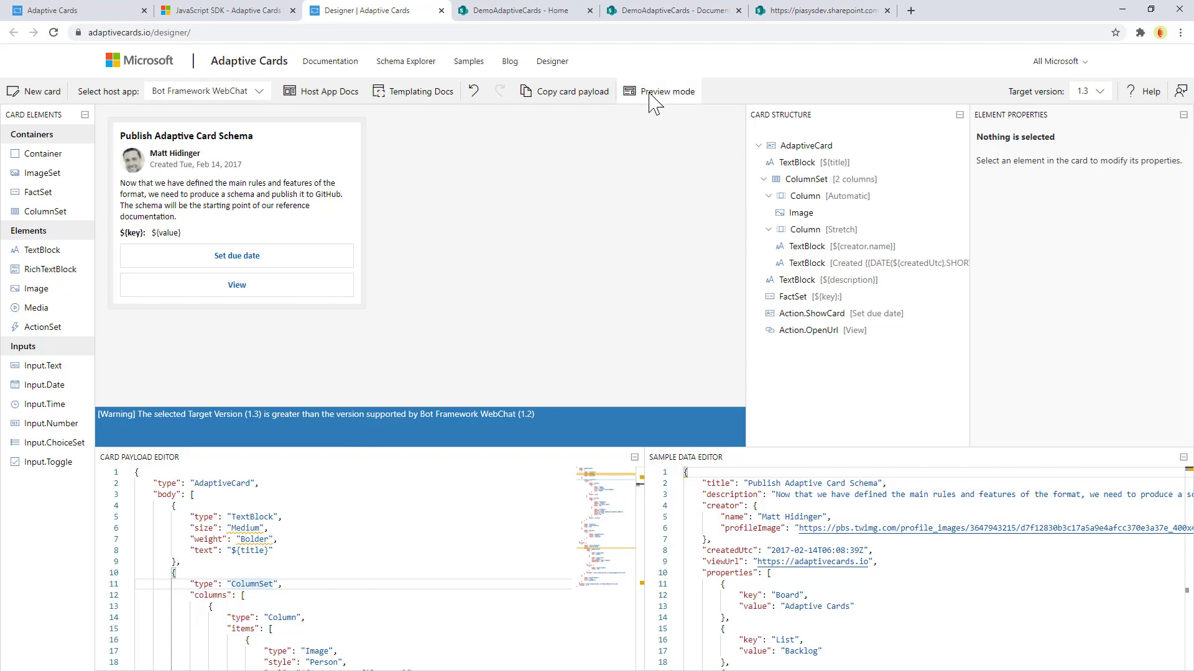
pyautogui.click(658, 91)
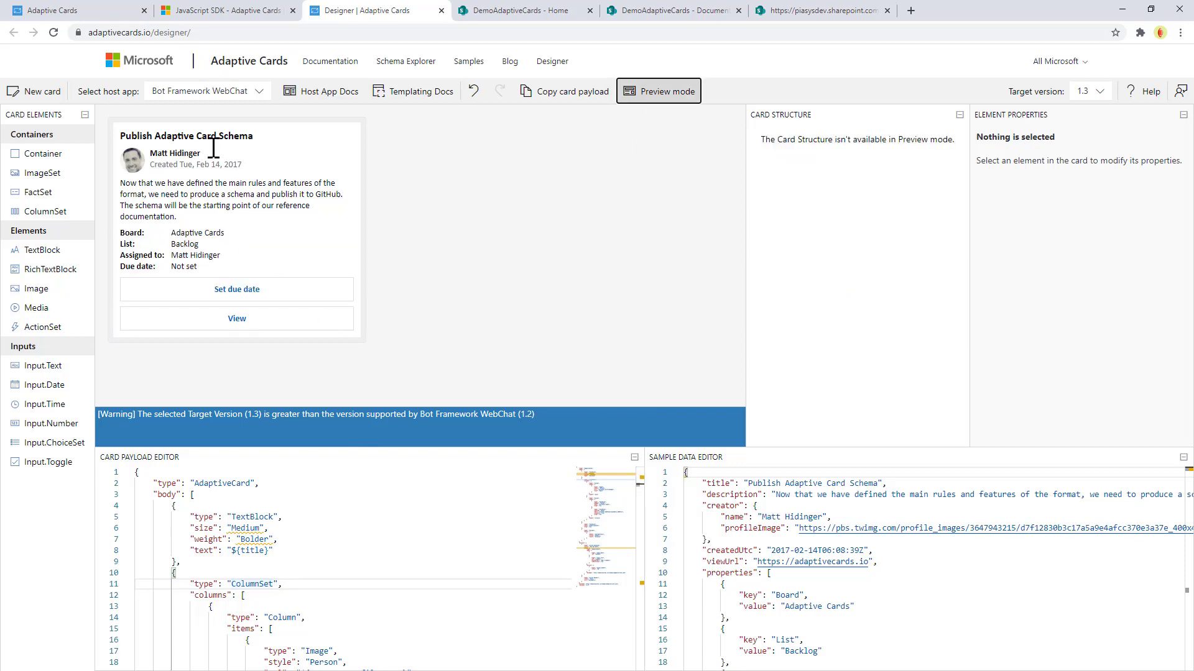
pyautogui.moveTo(602, 147)
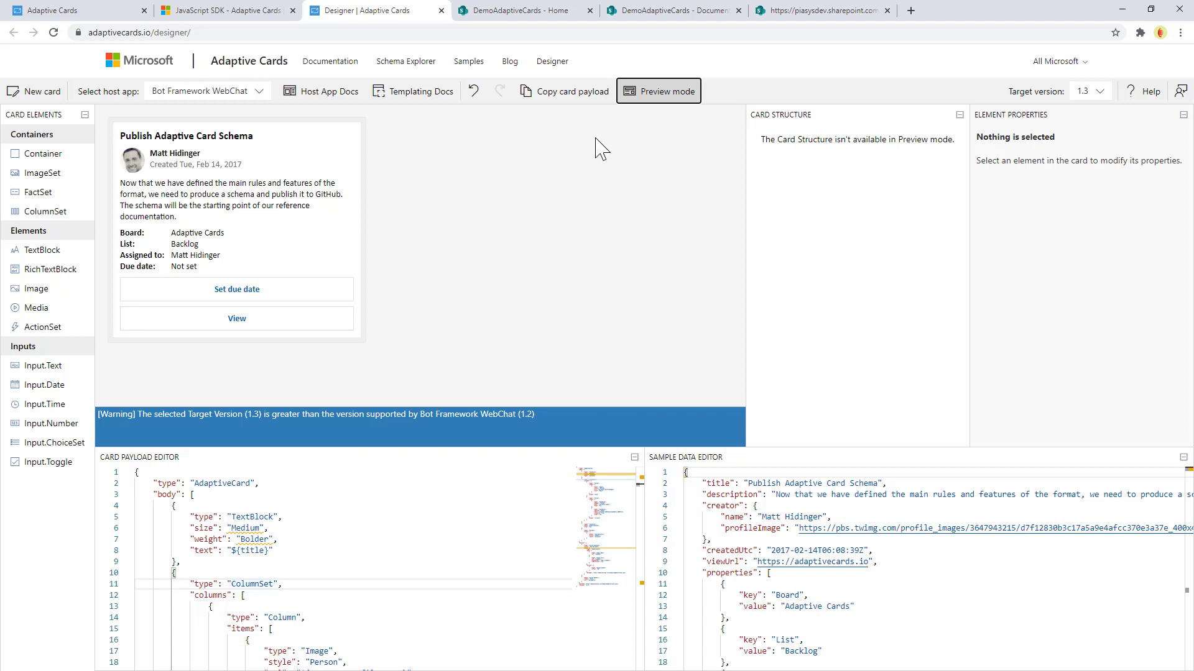
pyautogui.click(658, 91)
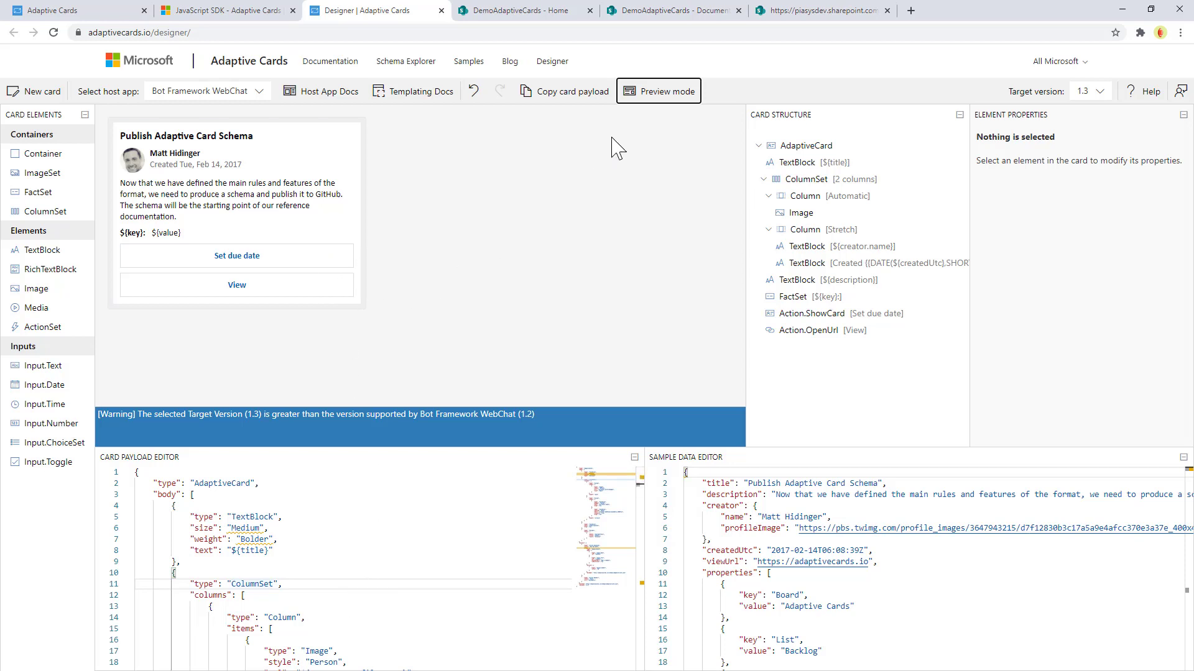
# - Open HelloWorldPnPAdaptiveCard.json from the DemoAdaptiveCards Documents library and return to the designer
pyautogui.click(673, 9)
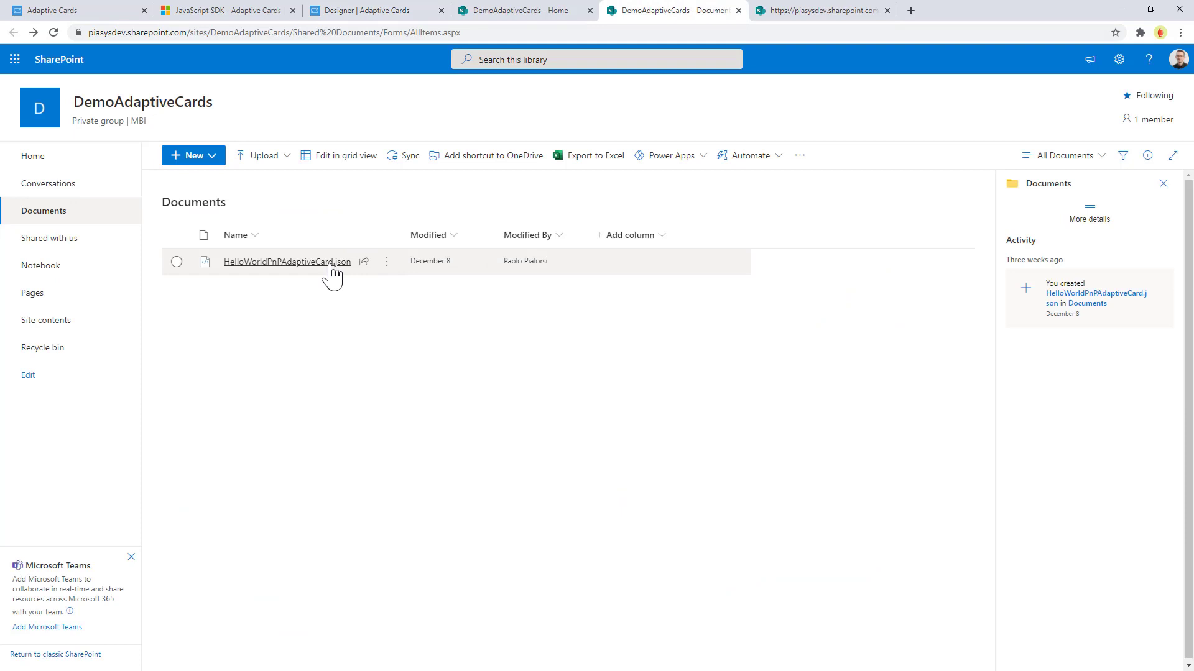
pyautogui.click(287, 261)
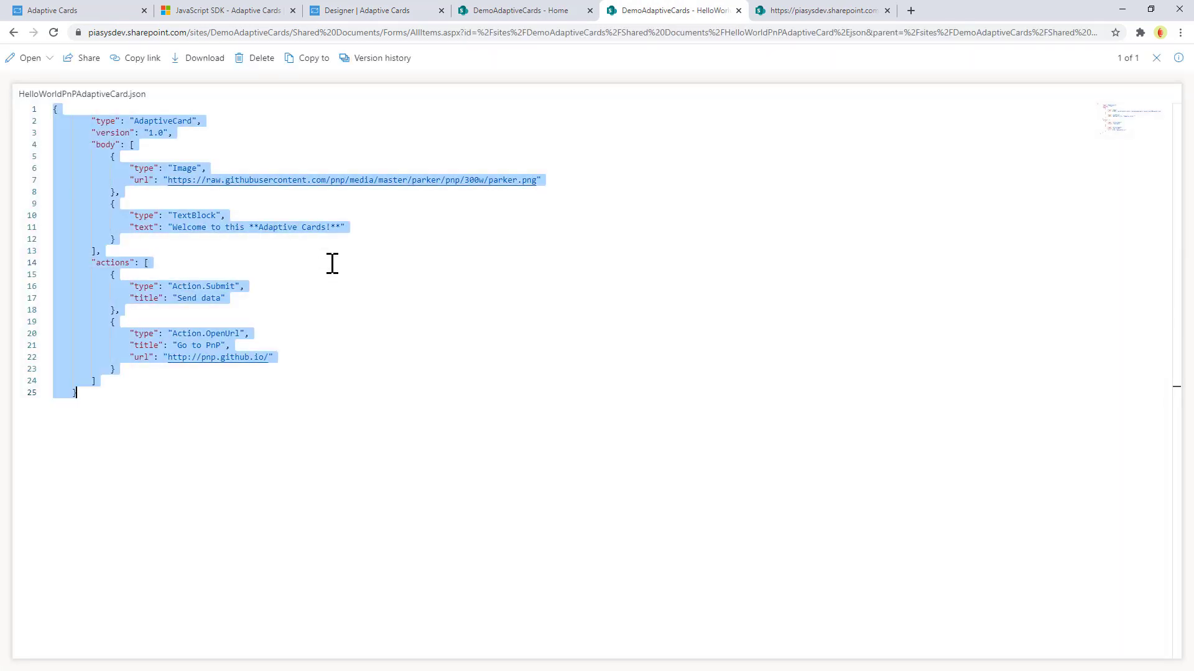
pyautogui.click(371, 9)
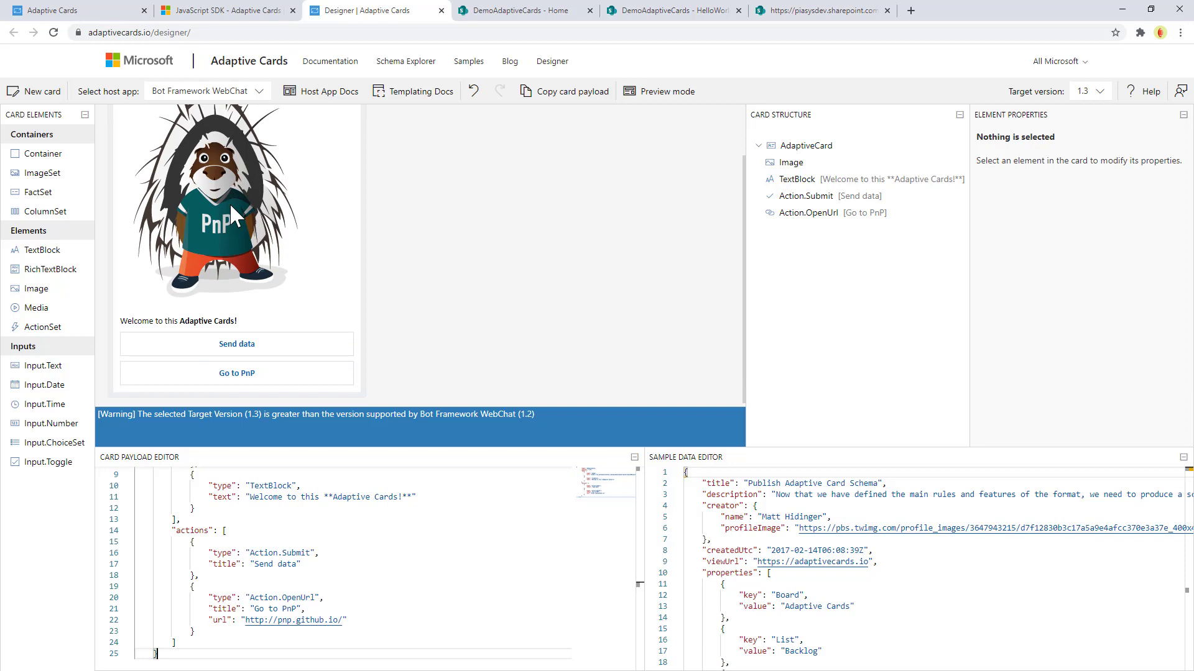
pyautogui.moveTo(293, 372)
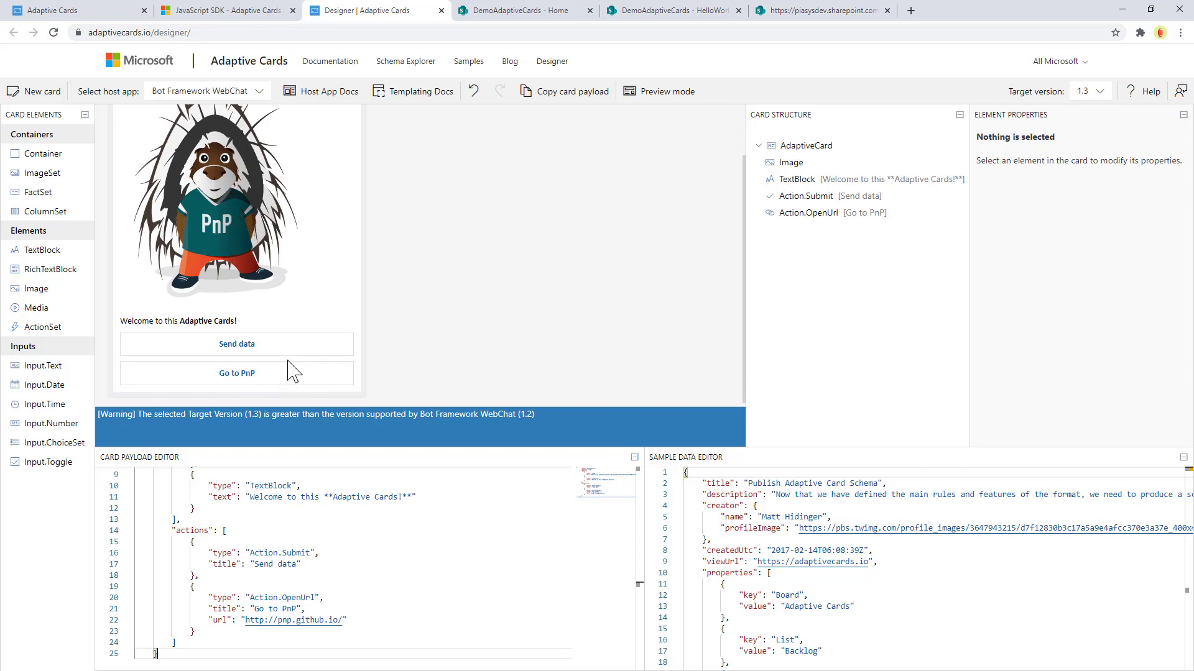
pyautogui.moveTo(293, 388)
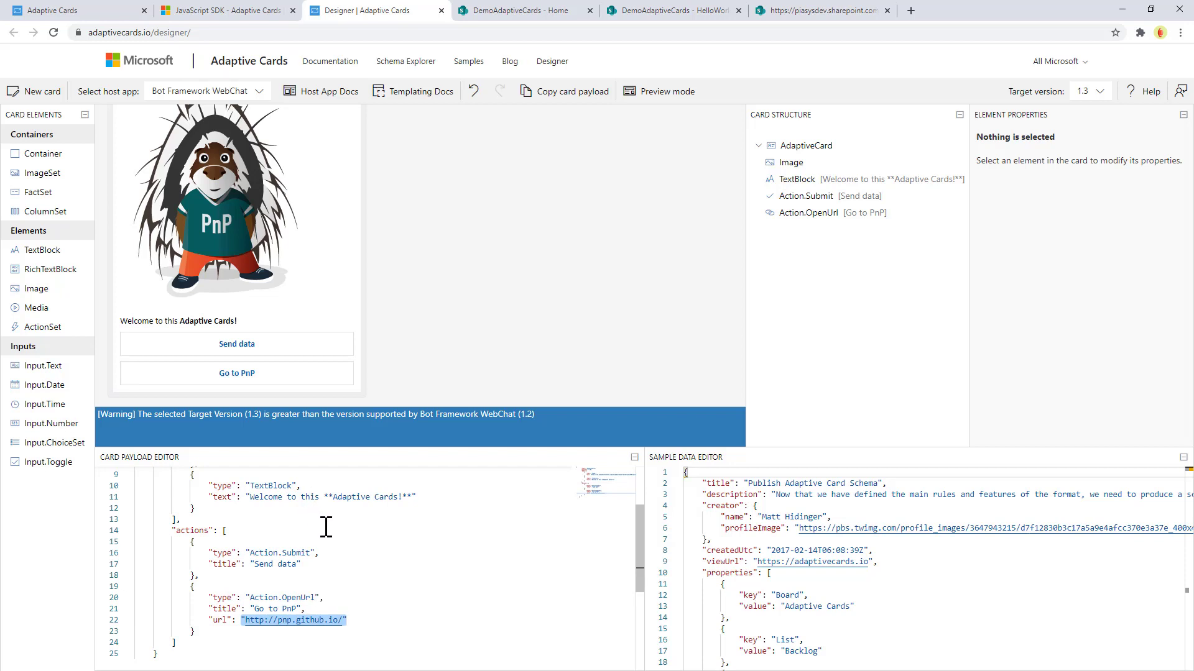
pyautogui.moveTo(504, 312)
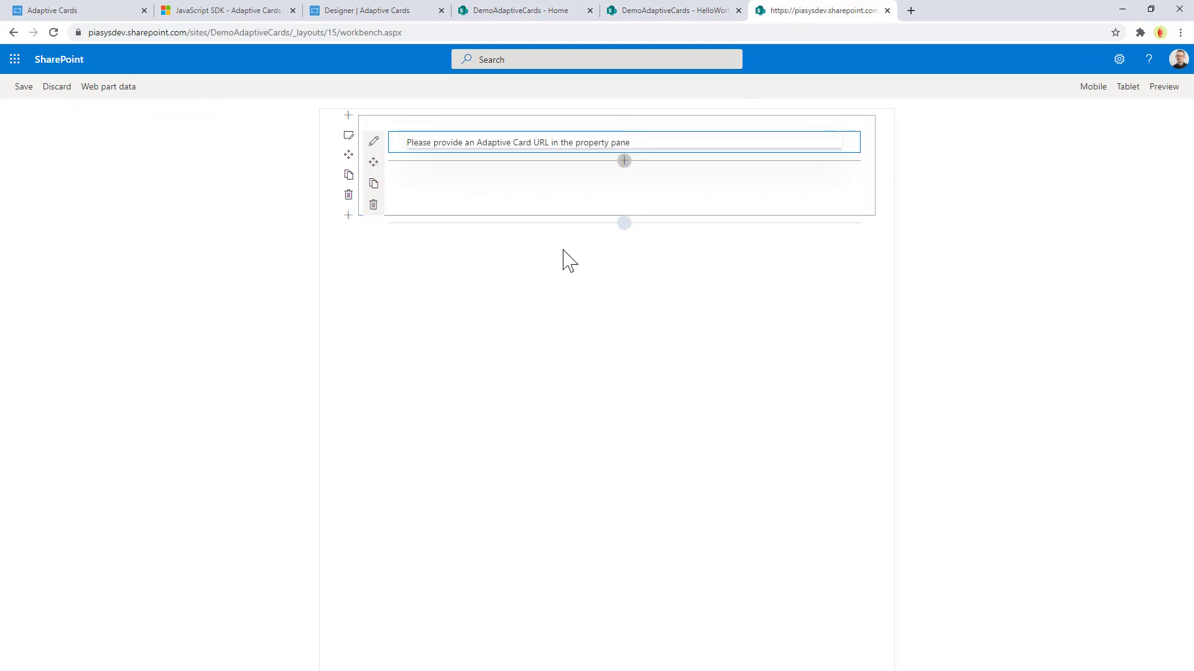
# - Set the web part's card URL to HelloWorldPnPAdaptiveCard.json from the site's documents
pyautogui.click(374, 141)
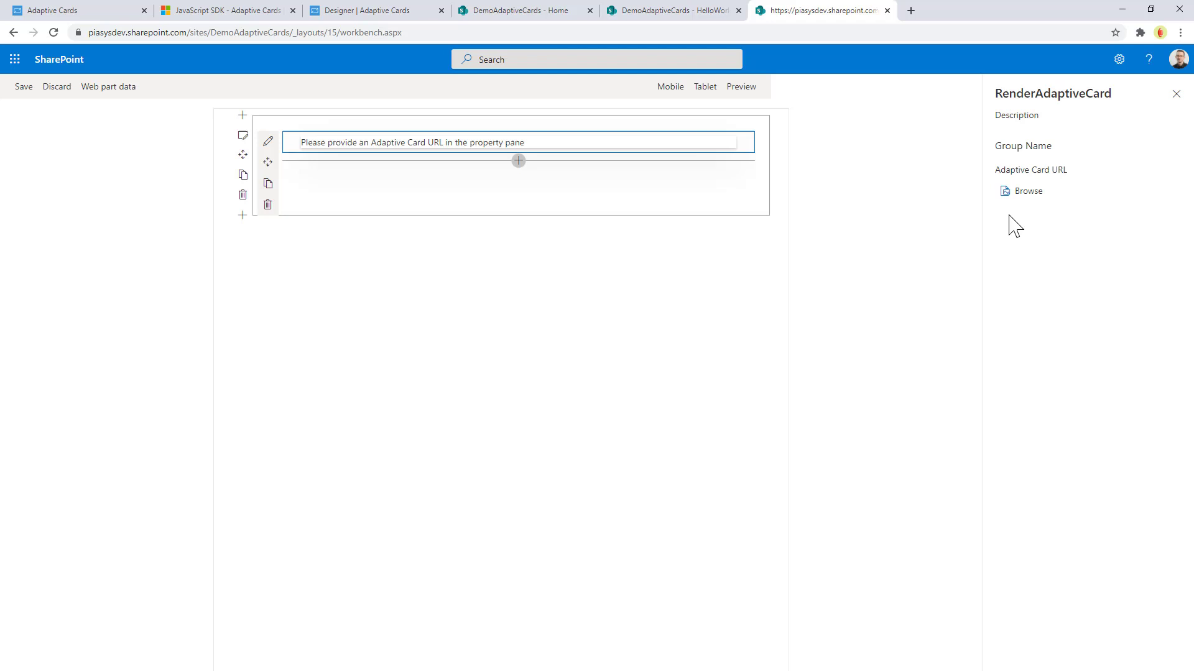
pyautogui.click(1027, 192)
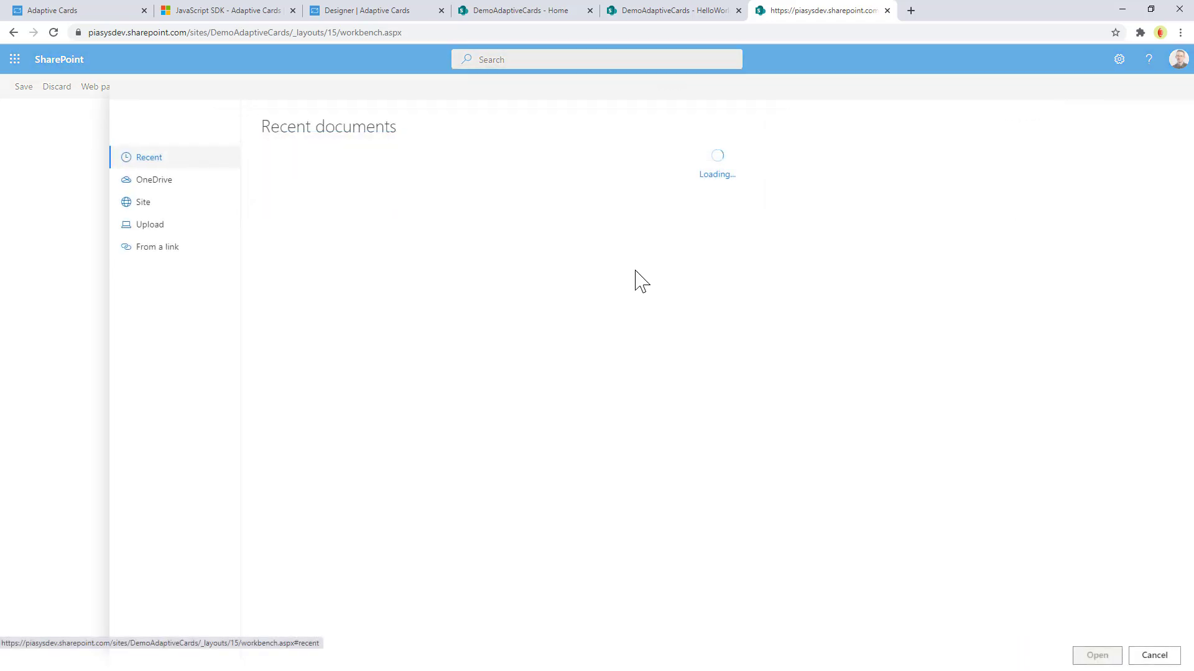
pyautogui.click(143, 202)
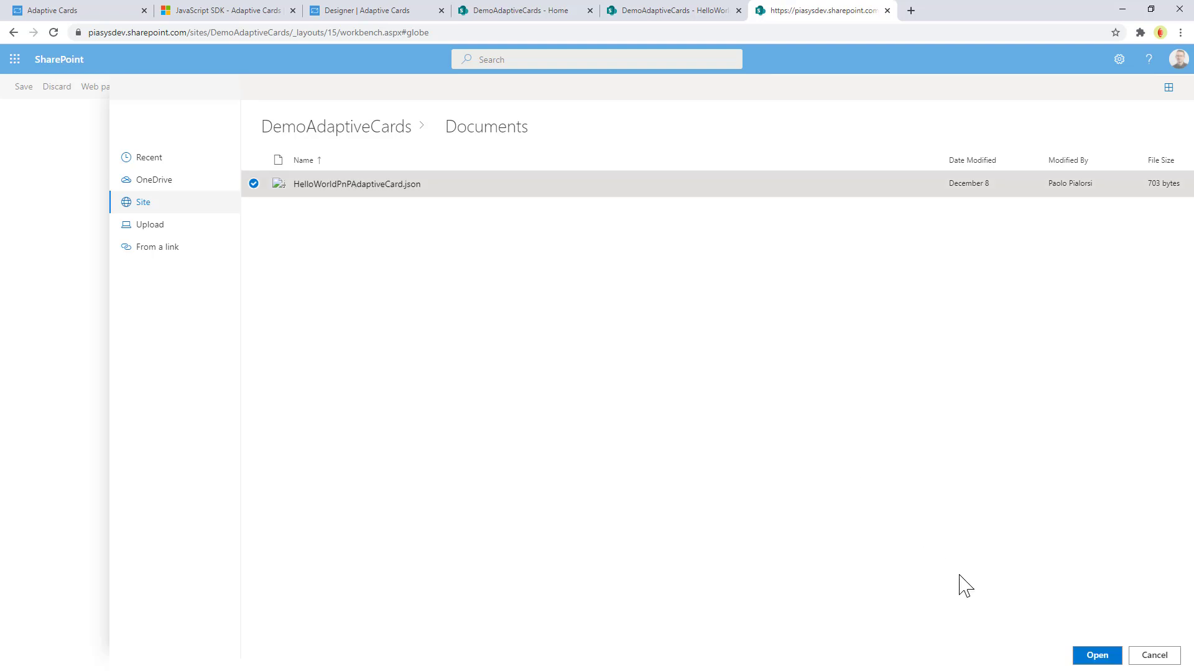
pyautogui.click(1095, 655)
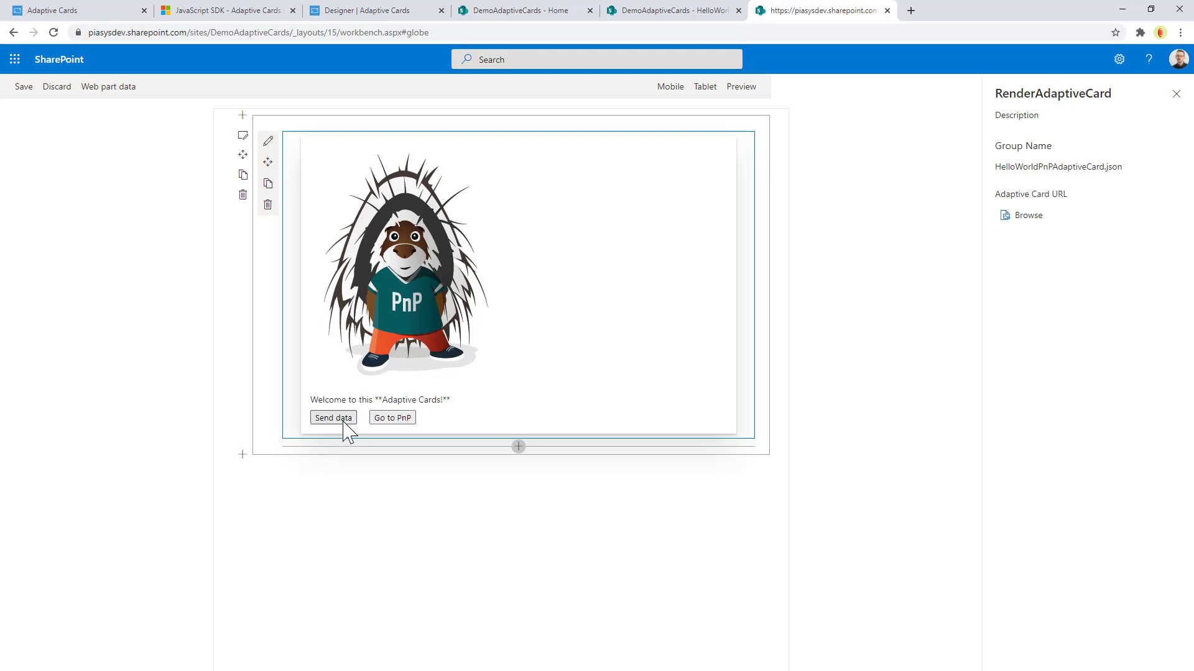
# - Trigger the card's Send data action and dismiss its confirmation alert
pyautogui.click(334, 418)
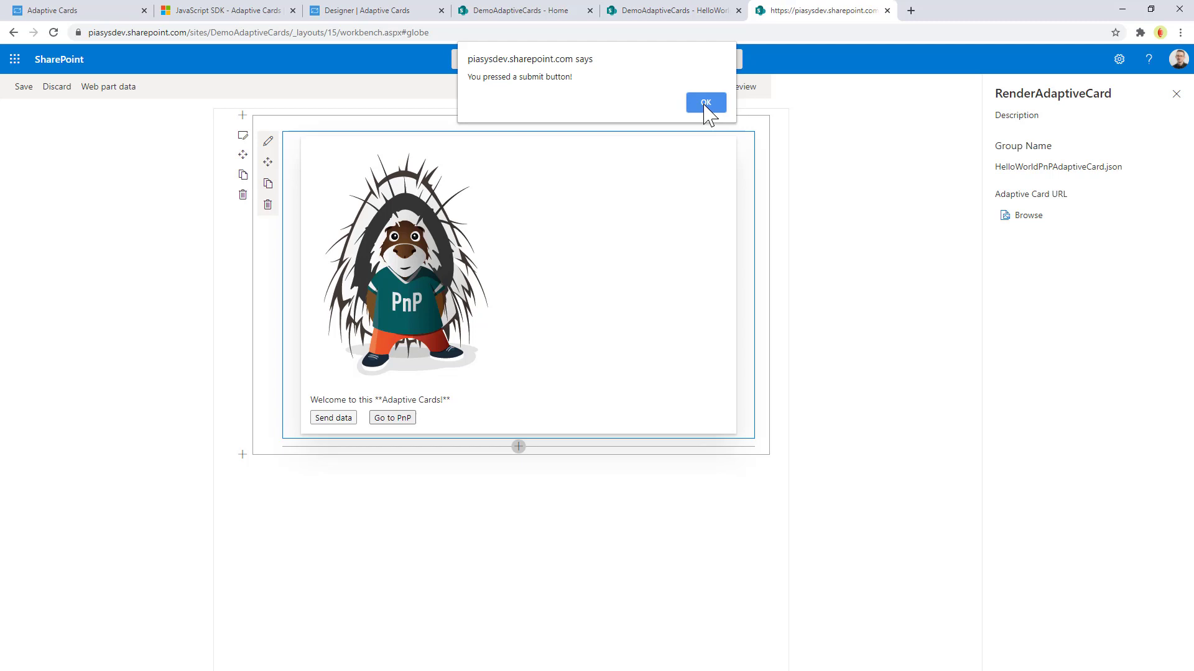
pyautogui.click(705, 104)
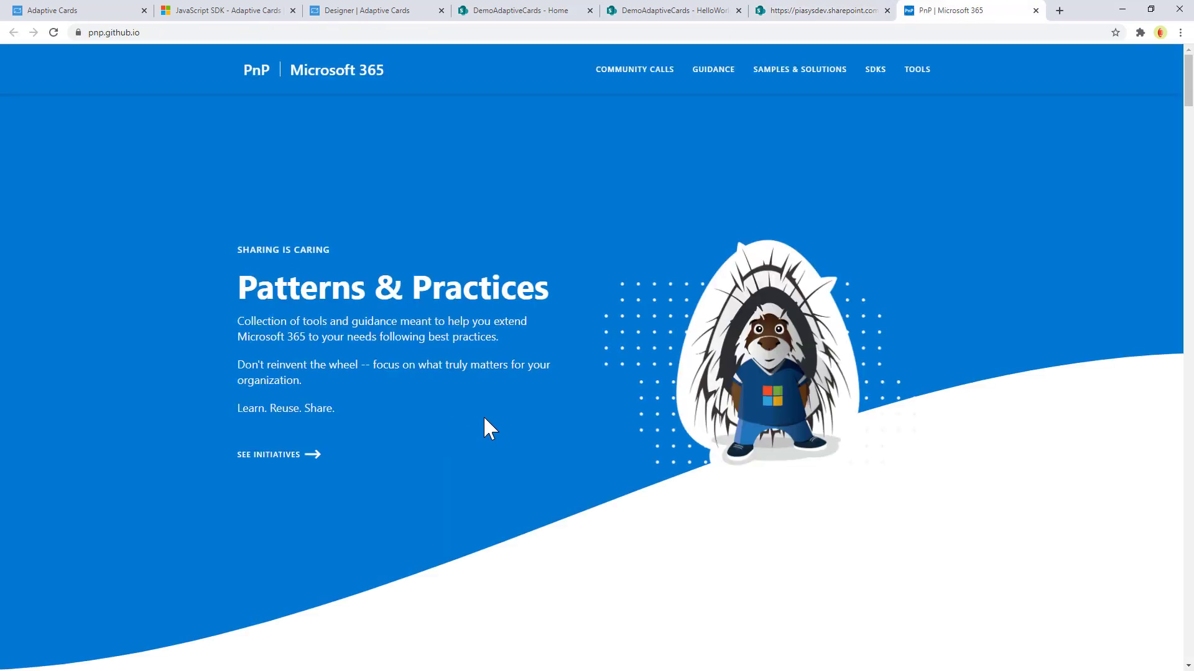
pyautogui.moveTo(825, 32)
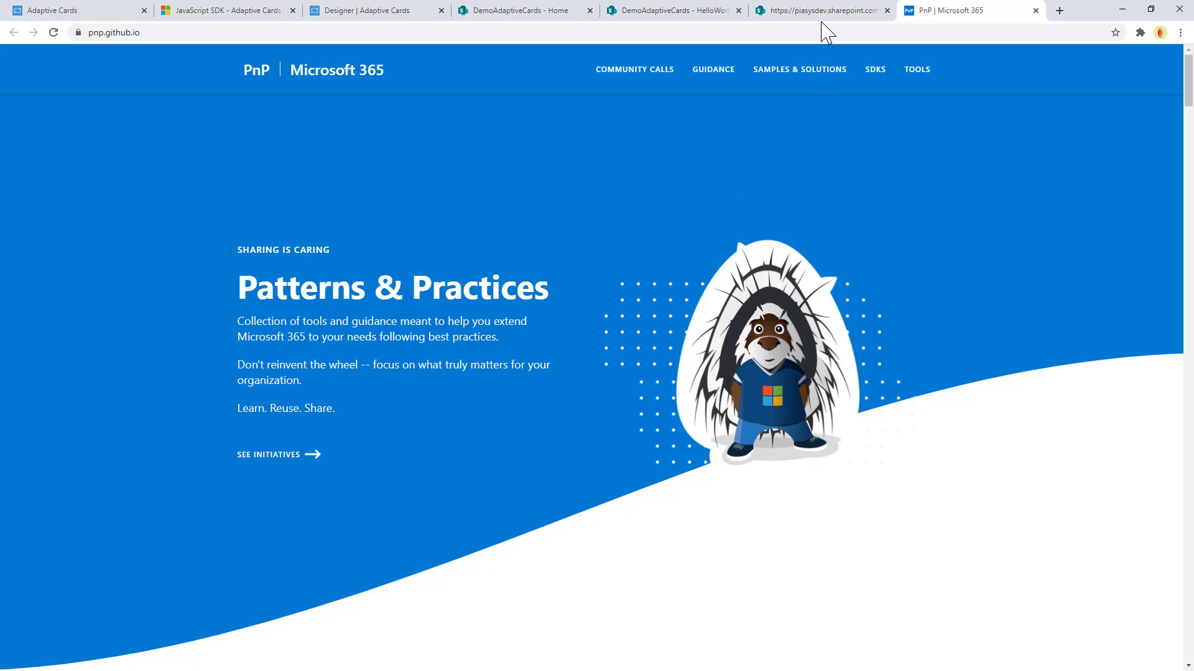
# - Return from the pnp.github.io page to the SharePoint workbench tab
pyautogui.click(821, 10)
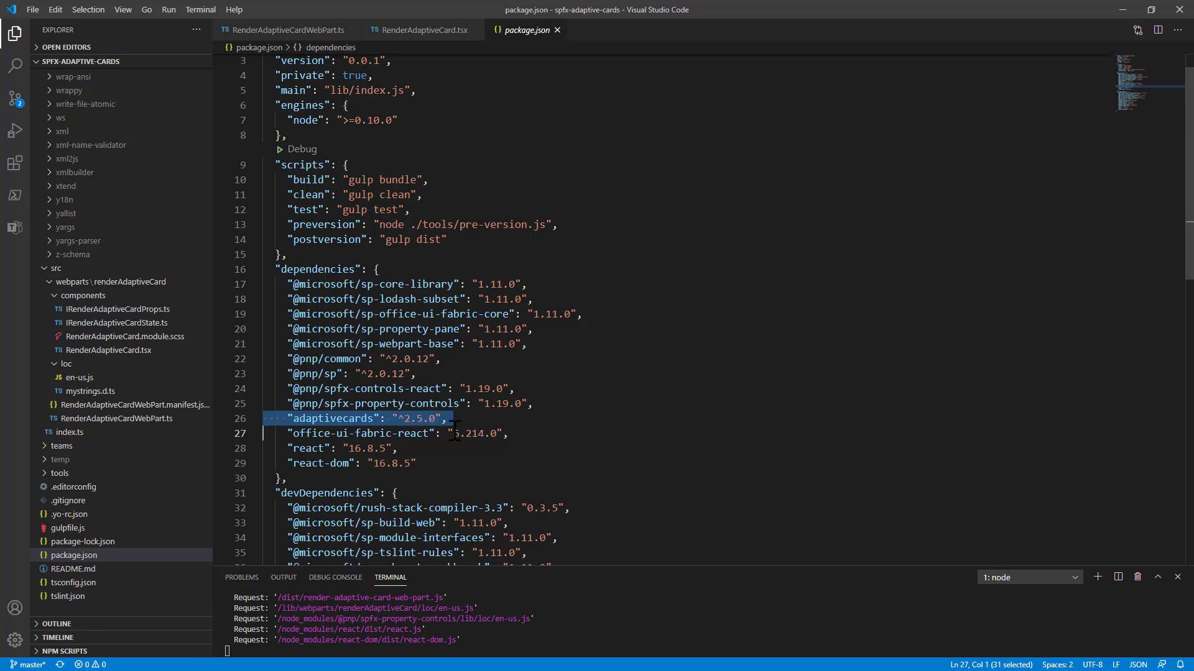
# - Open RenderAdaptiveCardWebPart.ts to review its render code after noting the adaptivecards dependency
pyautogui.click(122, 418)
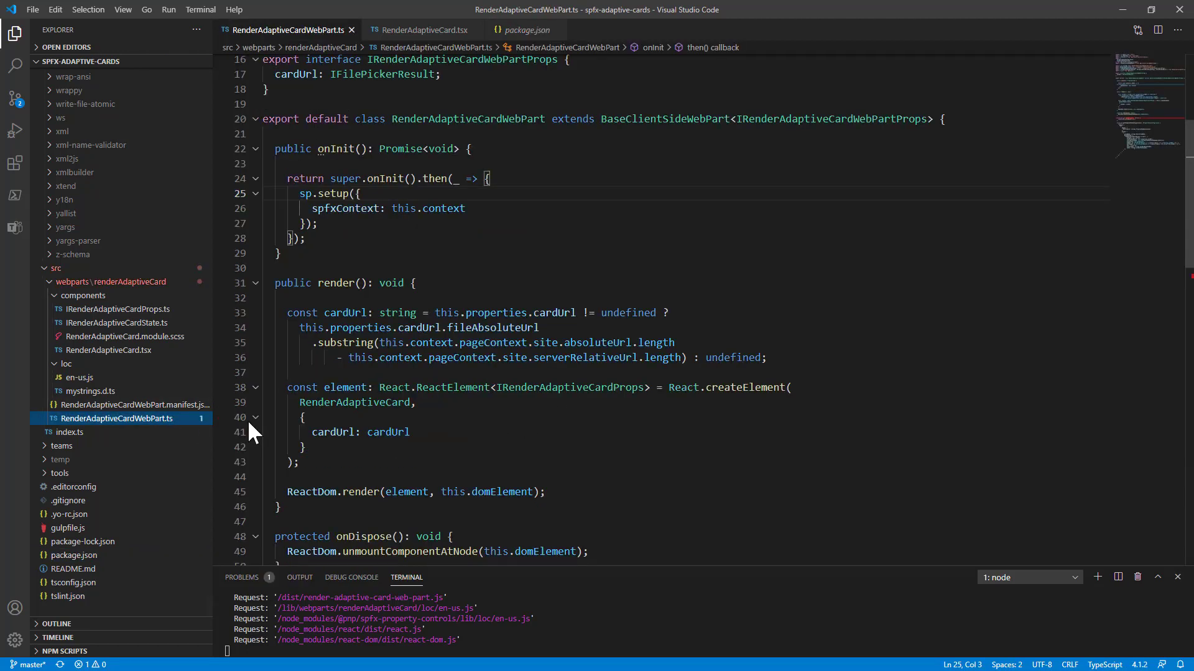
pyautogui.moveTo(272, 425)
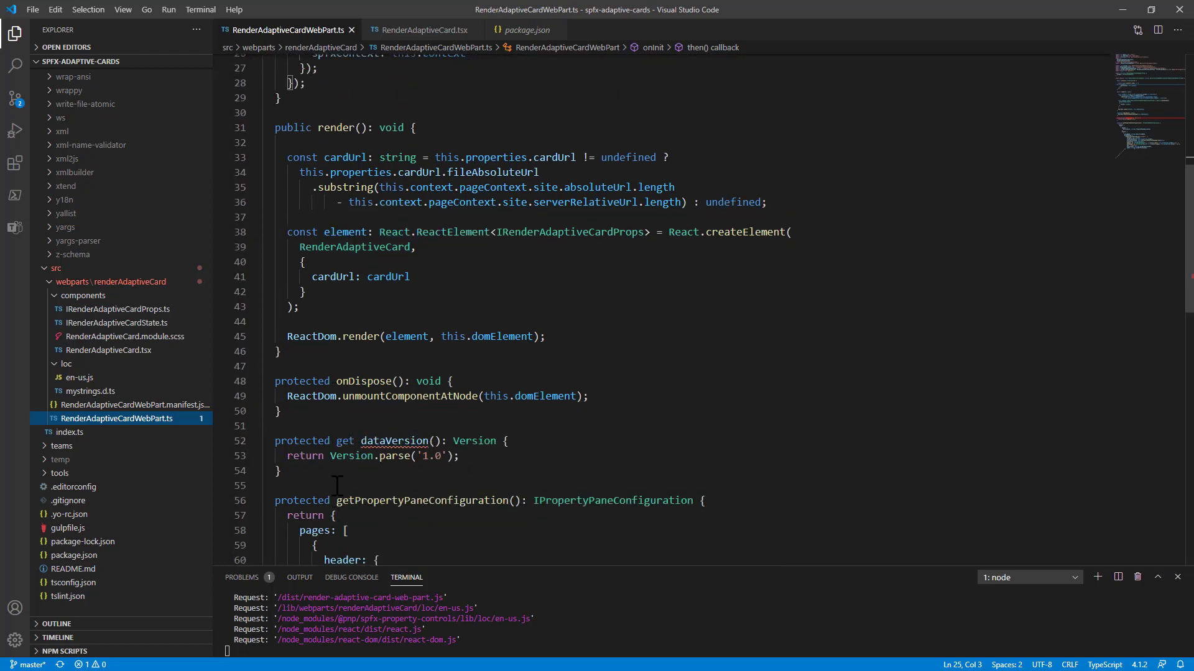
pyautogui.doubleClick(337, 127)
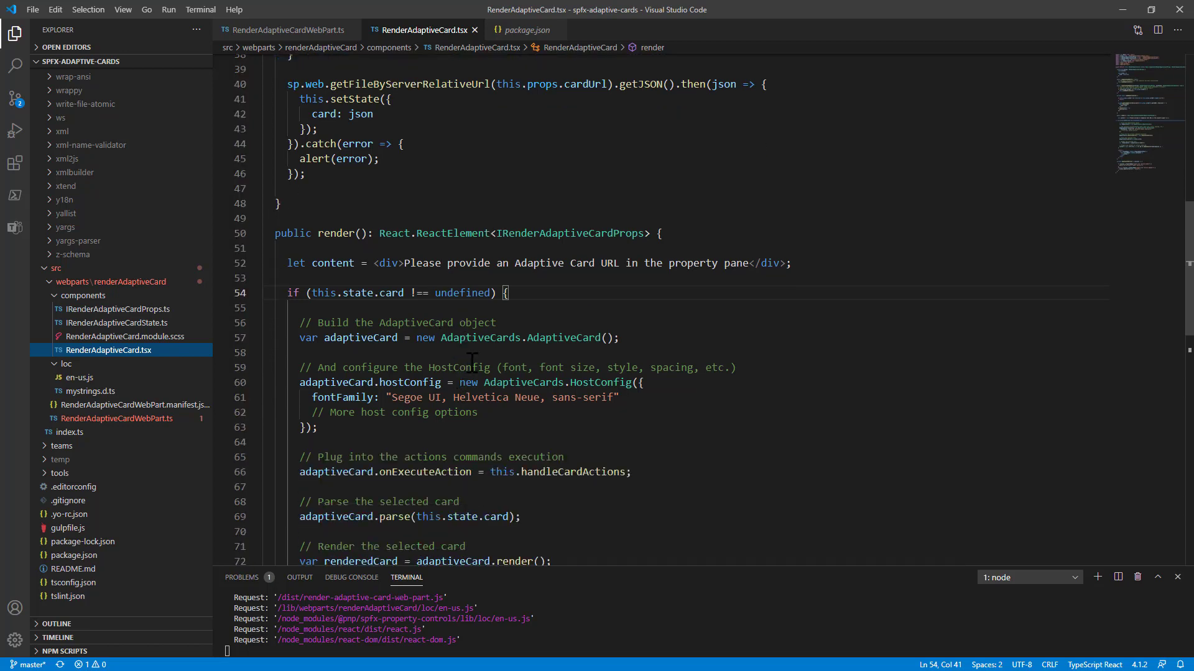
pyautogui.doubleClick(480, 337)
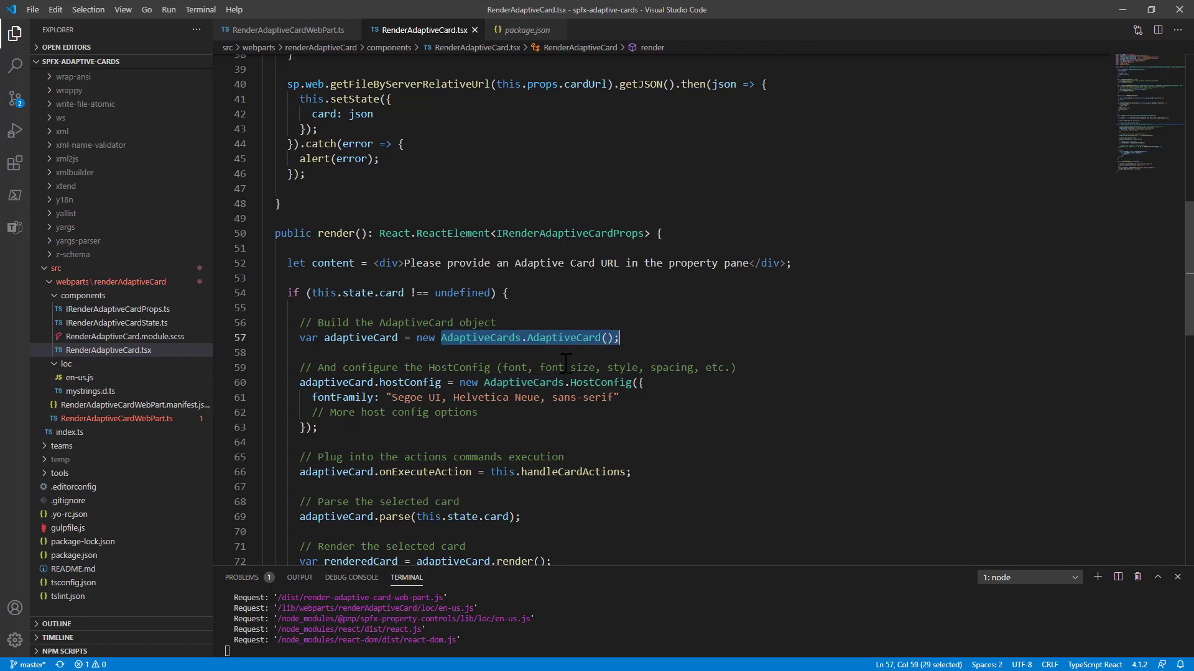
pyautogui.doubleClick(479, 337)
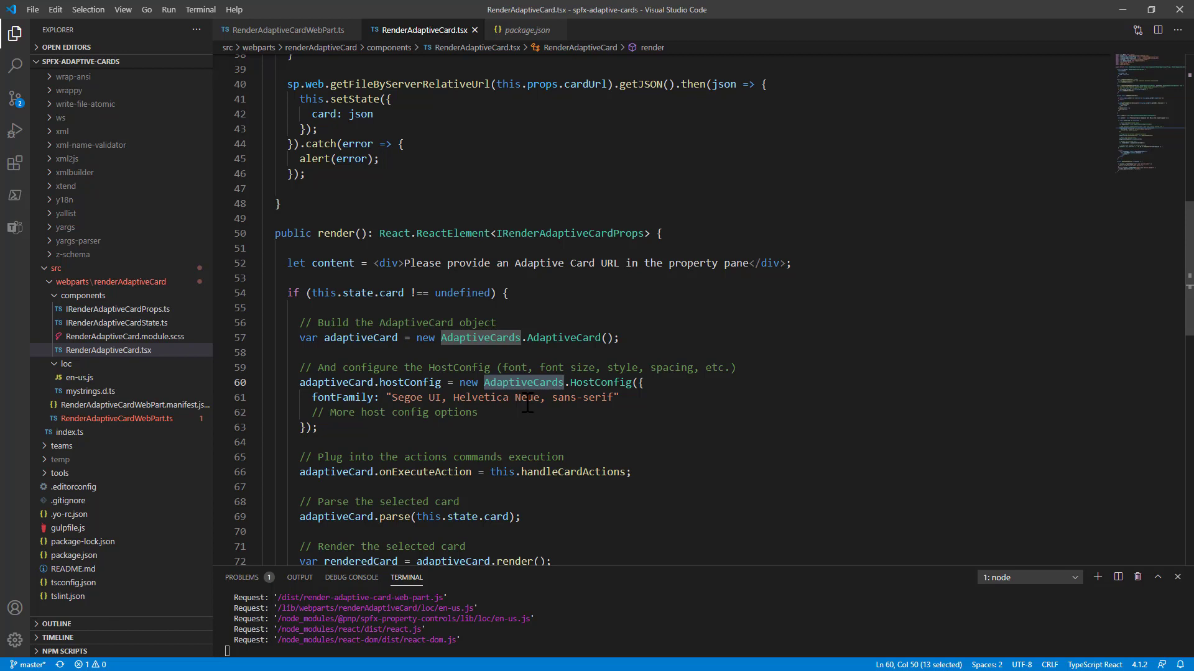
pyautogui.moveTo(553, 436)
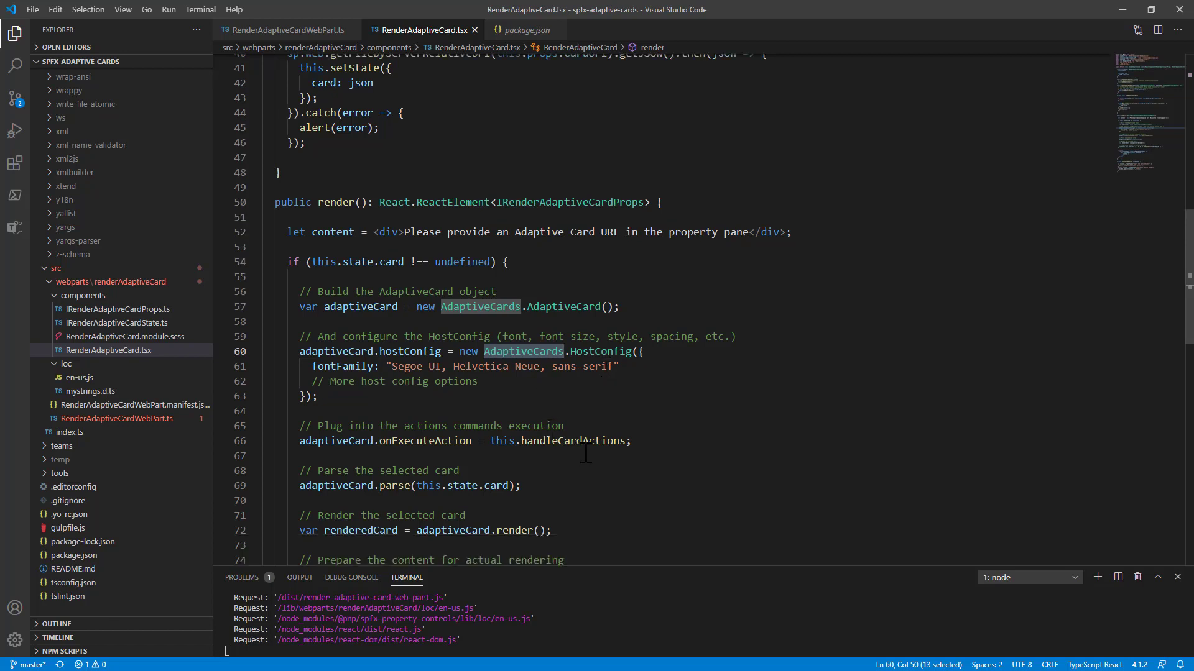
pyautogui.doubleClick(426, 379)
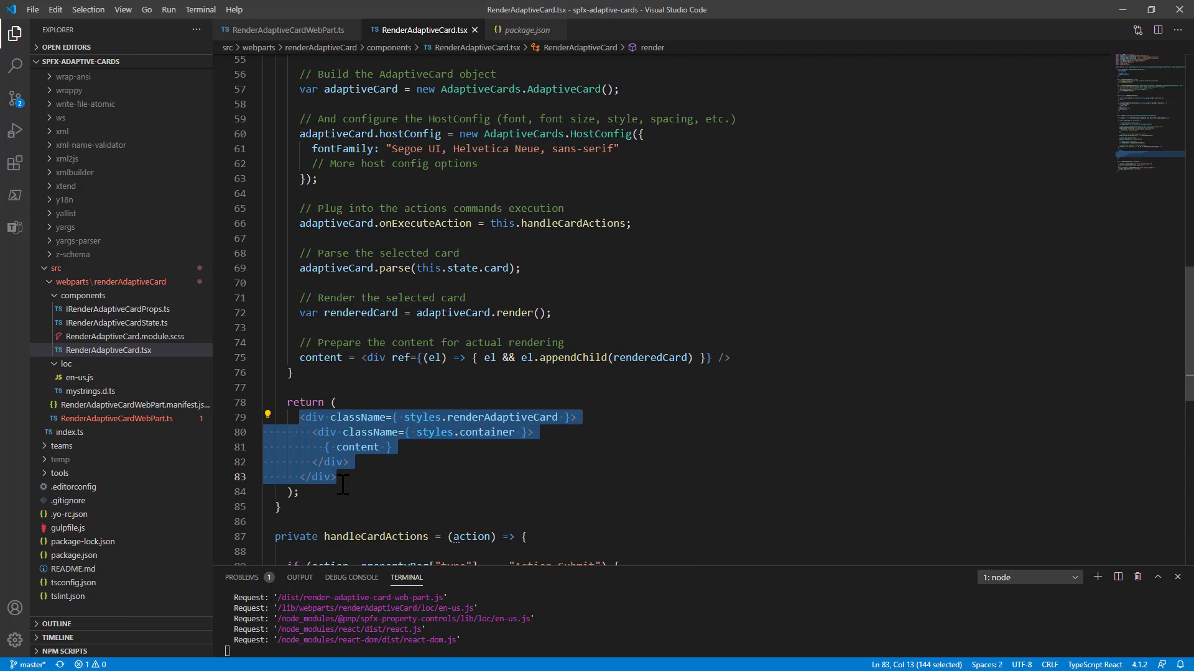
pyautogui.moveTo(368, 484)
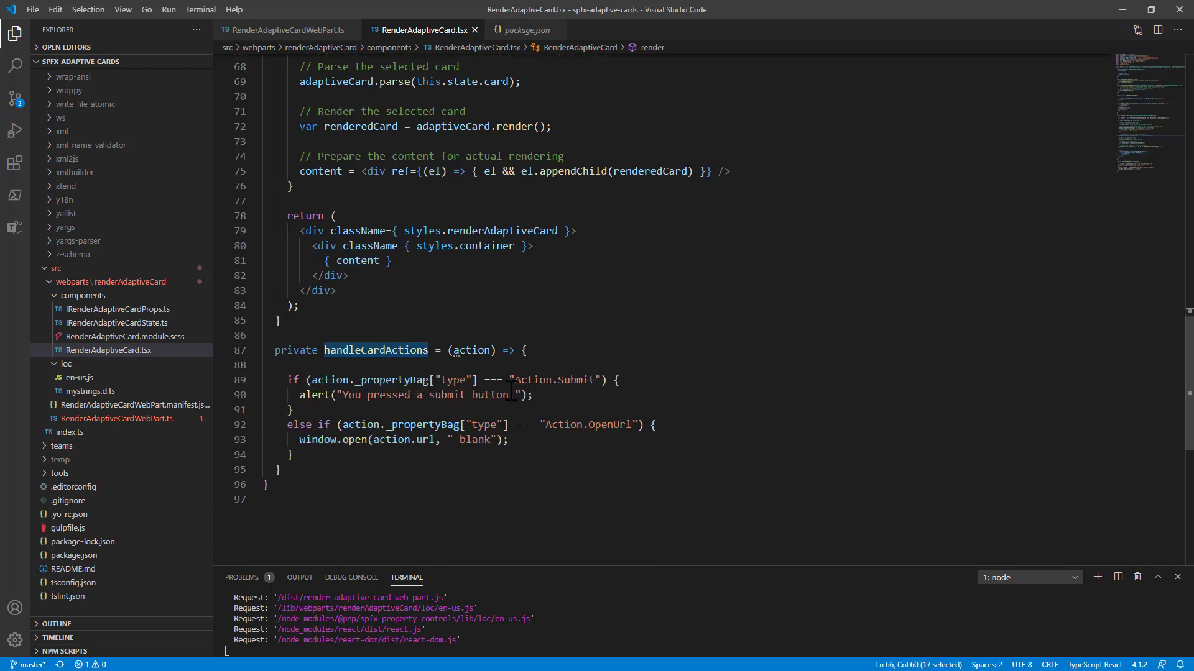
pyautogui.doubleClick(473, 350)
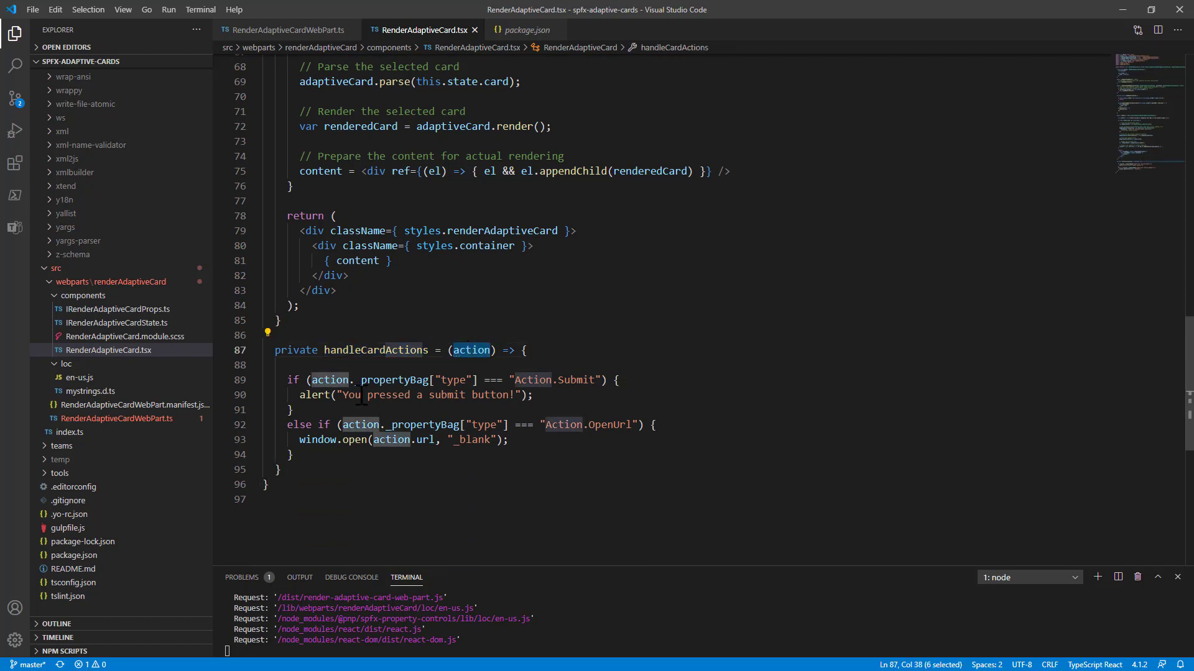
pyautogui.moveTo(402, 380)
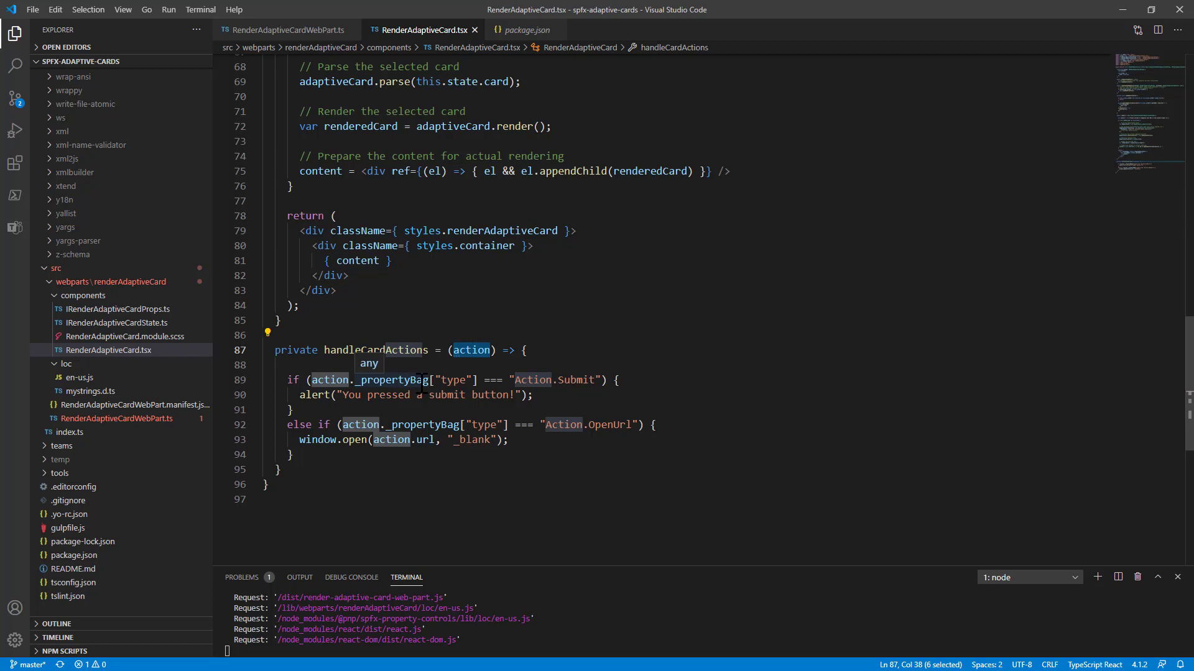